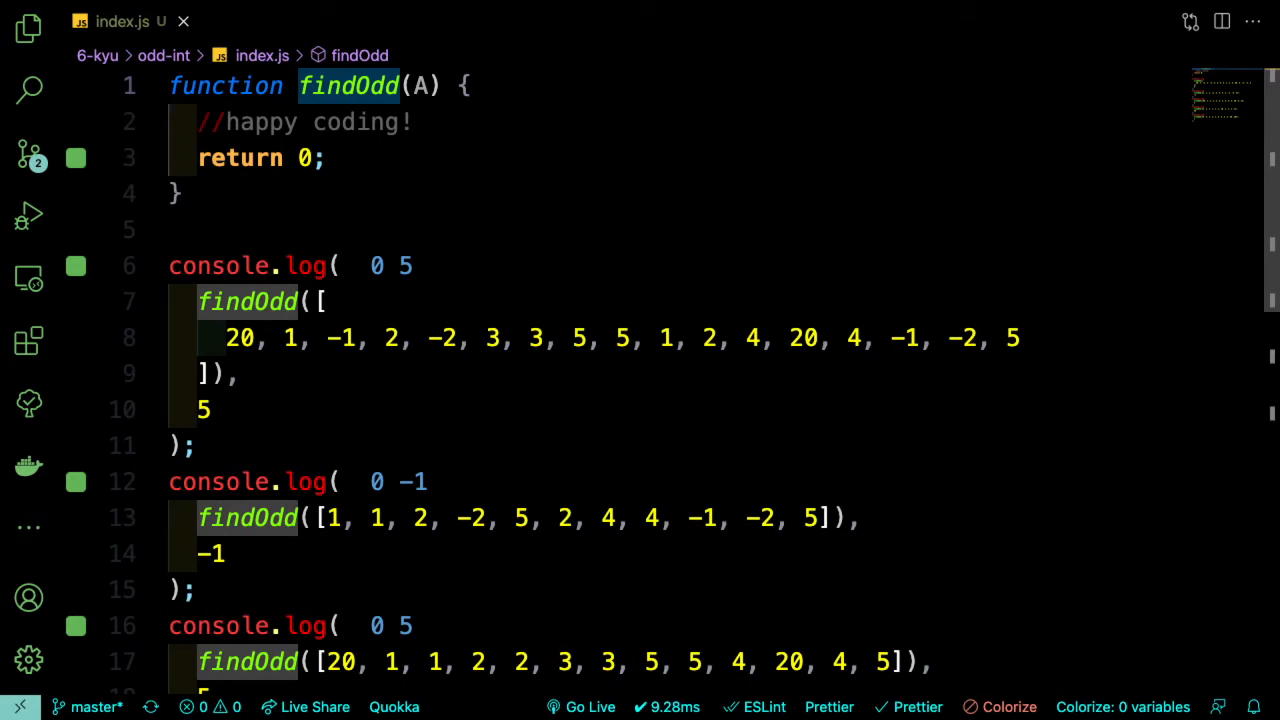
- Scroll down through the index.js test cases and back up to findOdd
{"action": "scroll", "scroll_direction": "down", "scroll_amount": 3}
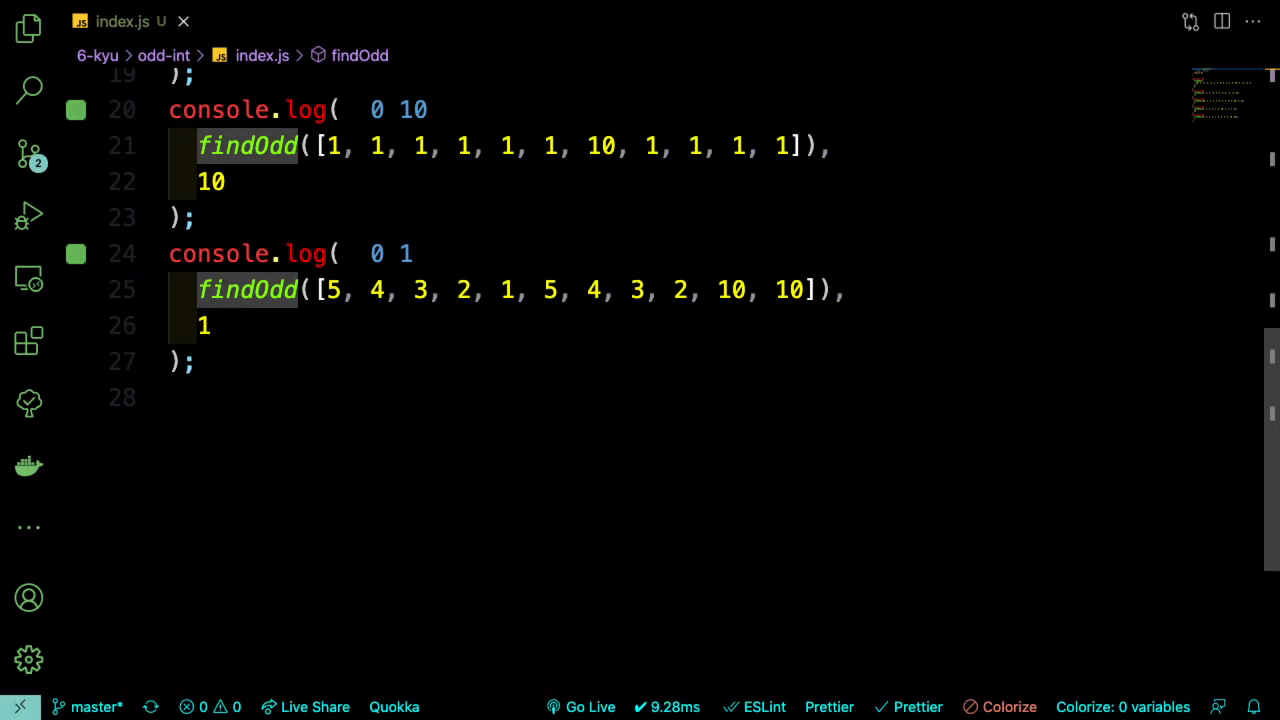
{"action": "scroll", "scroll_direction": "up", "scroll_amount": 3}
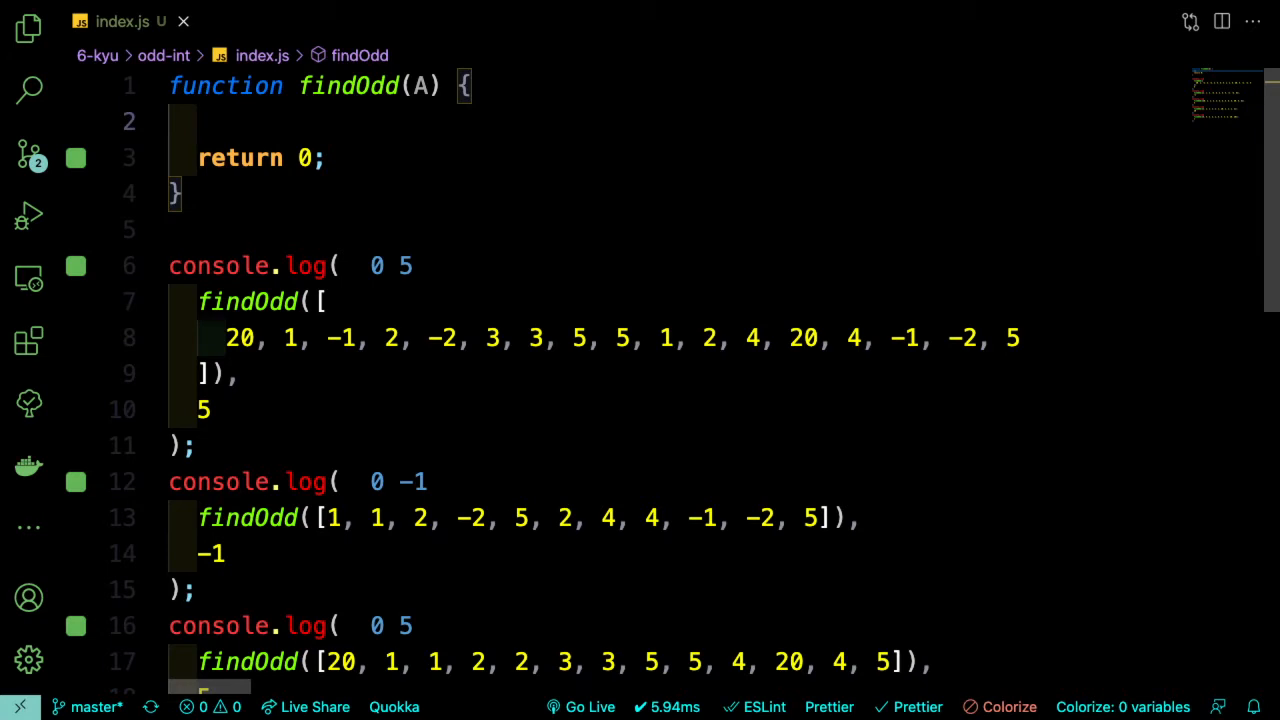
- Declare const map = new Map(); on line 2 of findOdd
{"action": "left_click", "coordinate": [198, 121]}
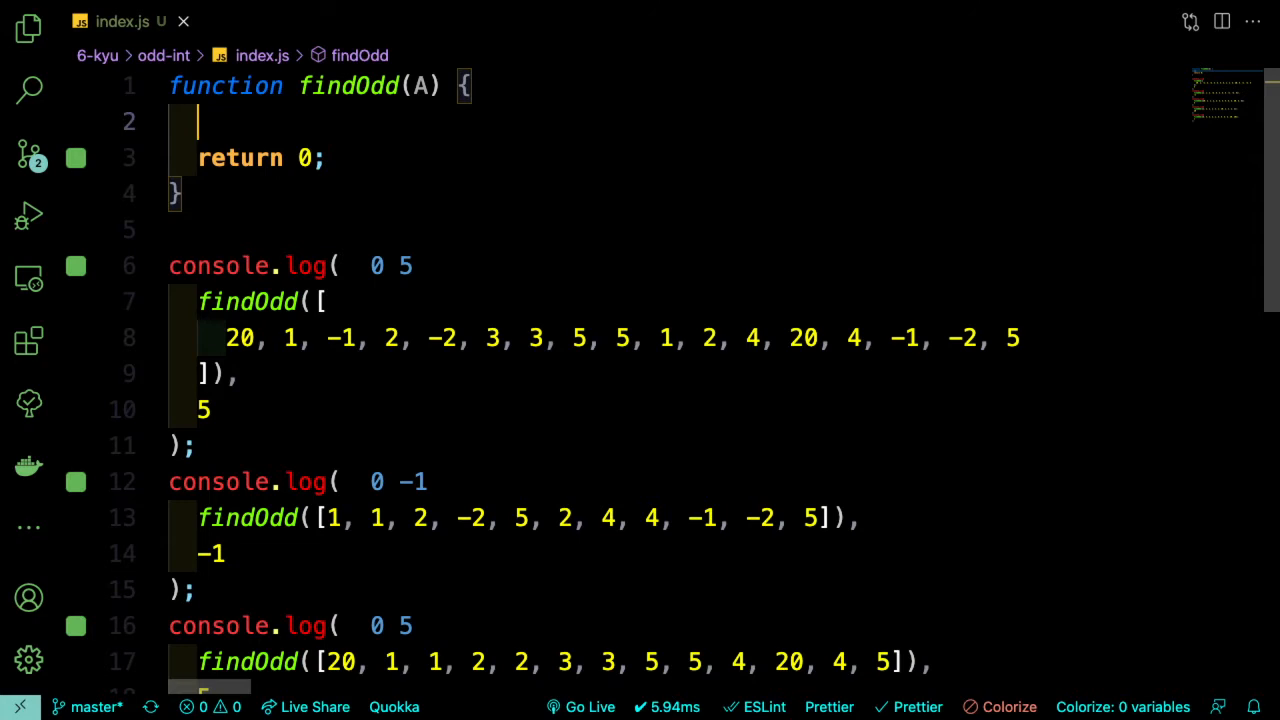
{"action": "type", "text": "const map"}
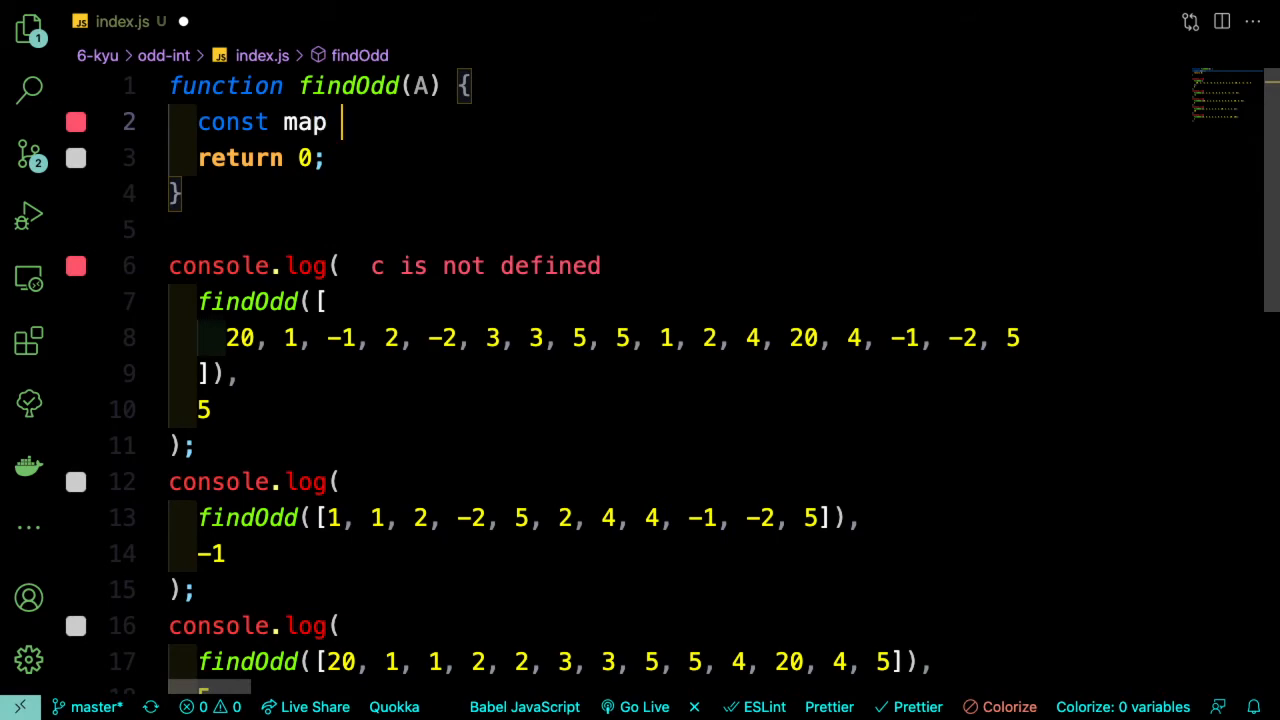
{"action": "type", "text": "= new Map();"}
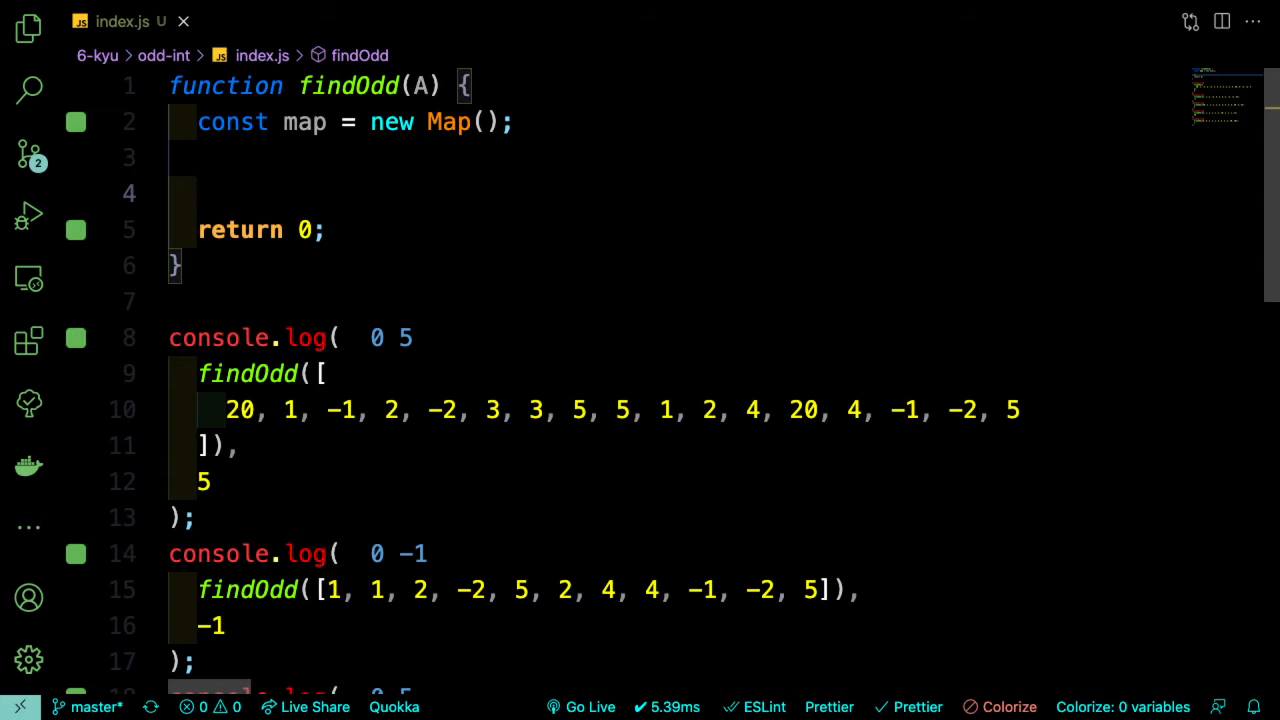
{"action": "type", "text": "for ("}
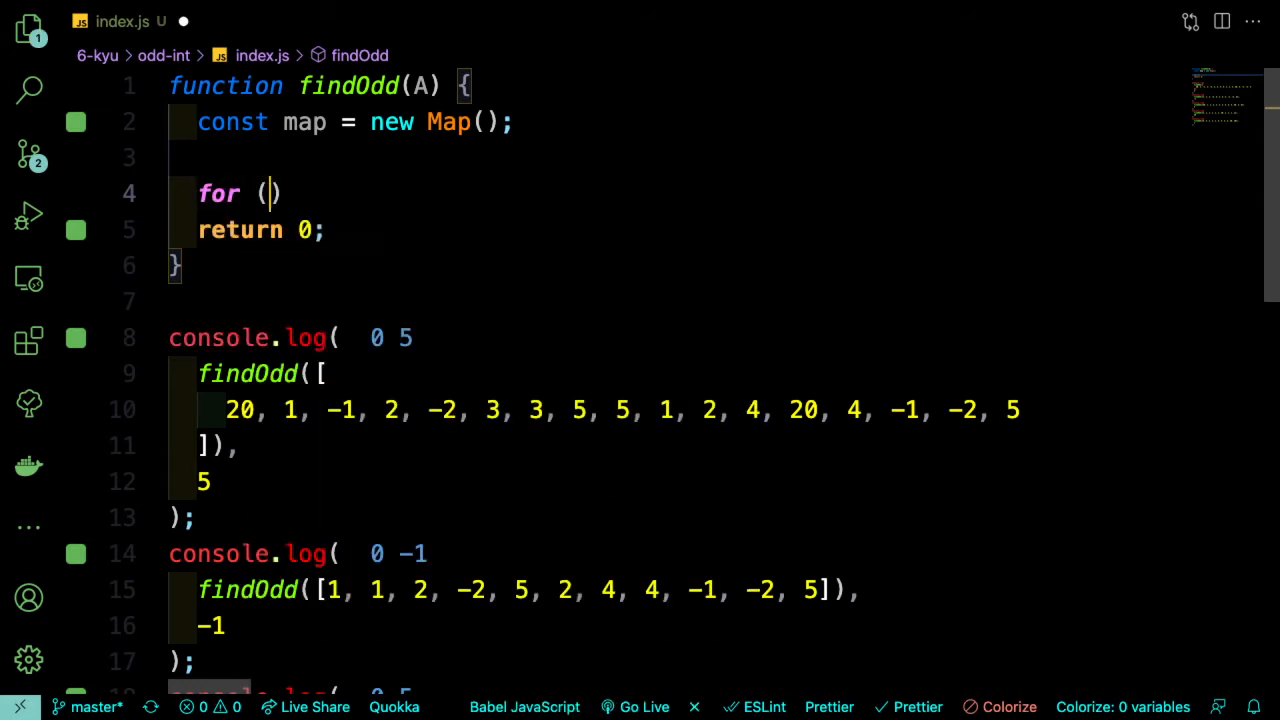
- Loop i over A.length, calling map.set(A[i], 1) when map lacks A[i]
{"action": "type", "text": "let i = 0;"}
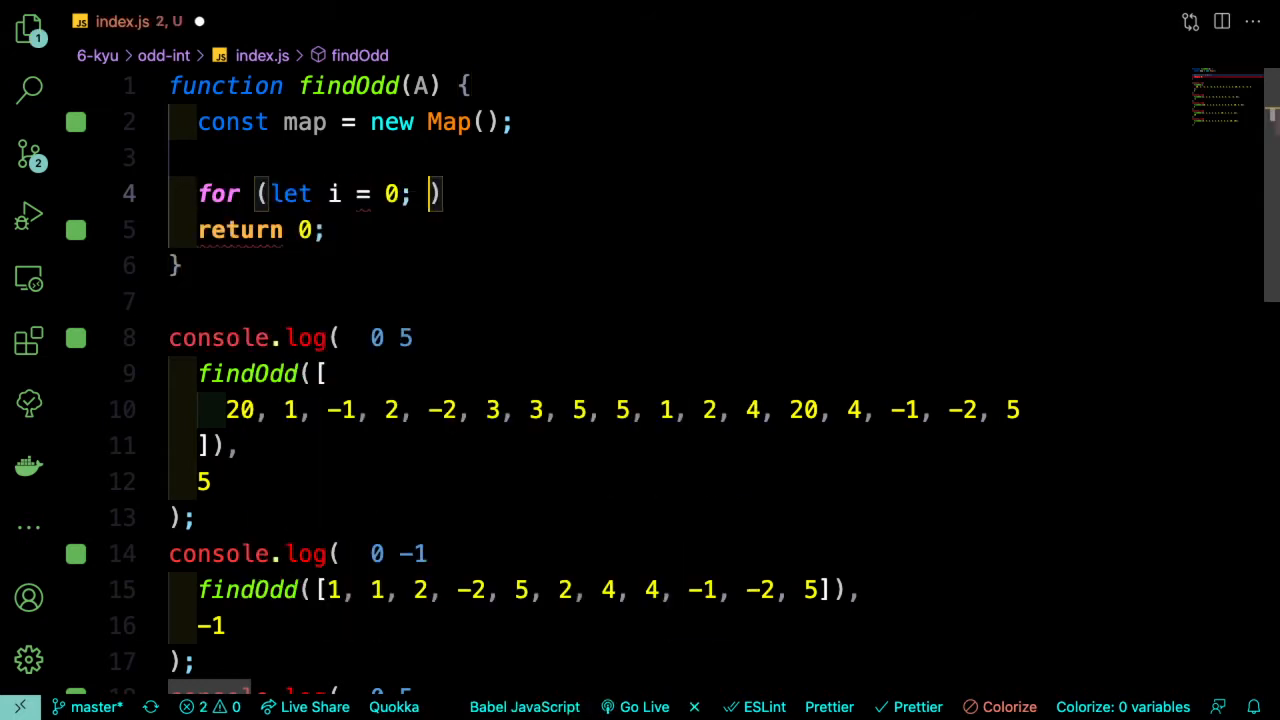
{"action": "type", "text": "i <"}
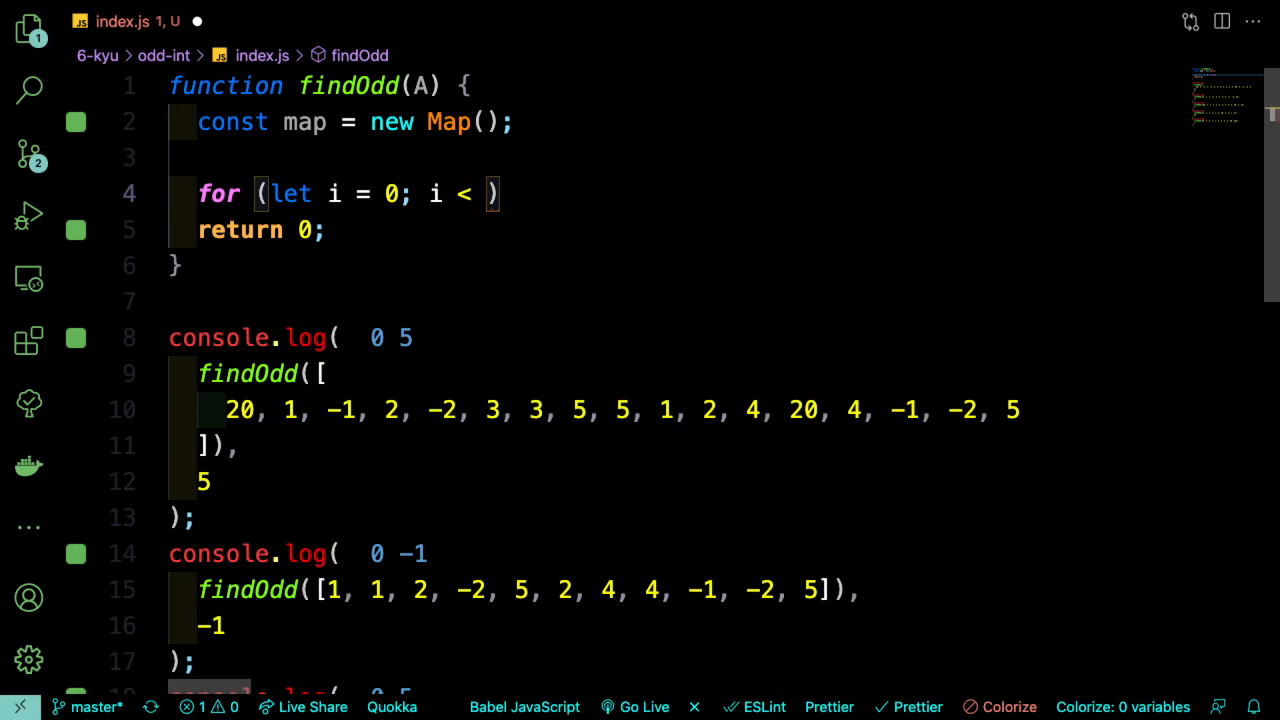
{"action": "type", "text": "A.length;"}
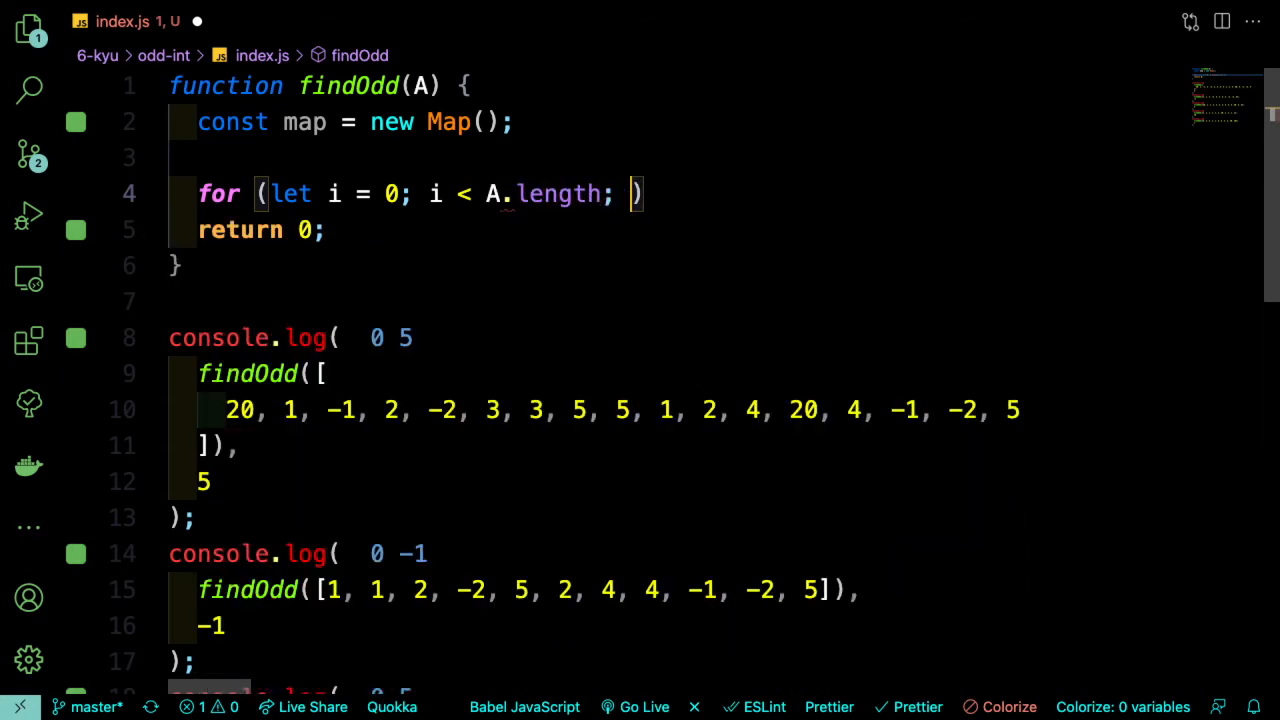
{"action": "type", "text": "i++) {"}
{"action": "type", "text": "if (!"}
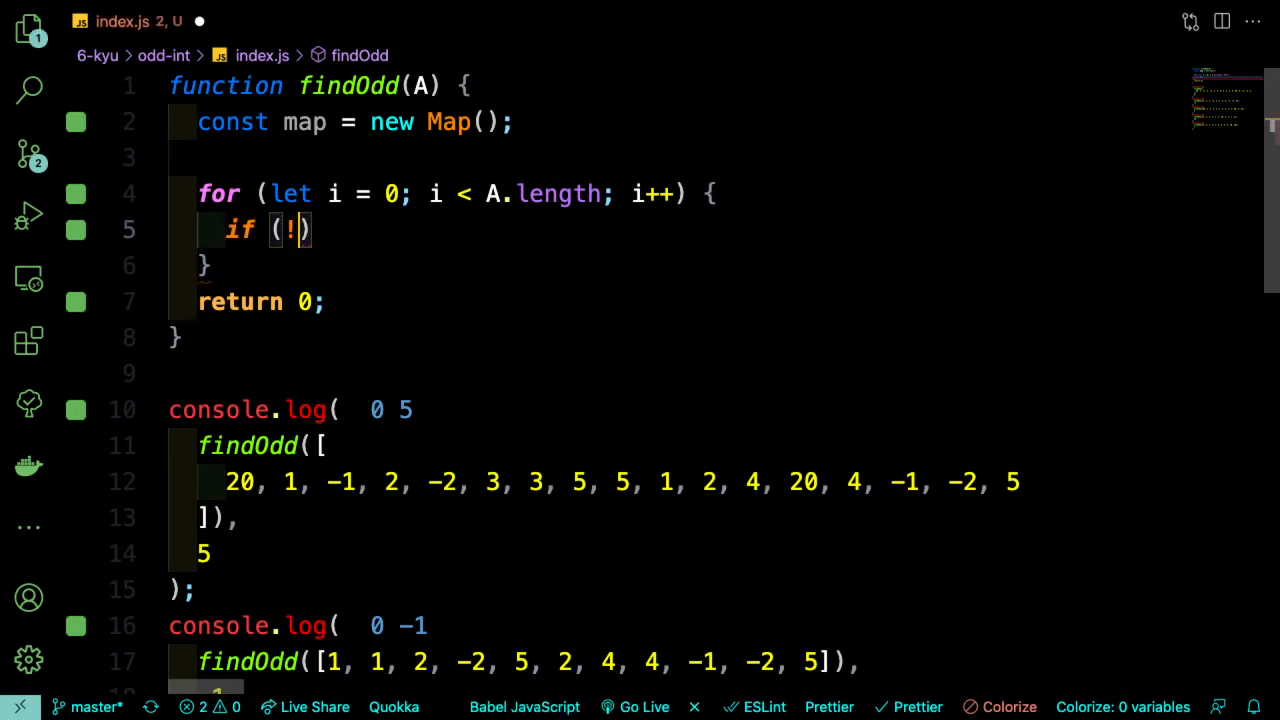
{"action": "type", "text": "map."}
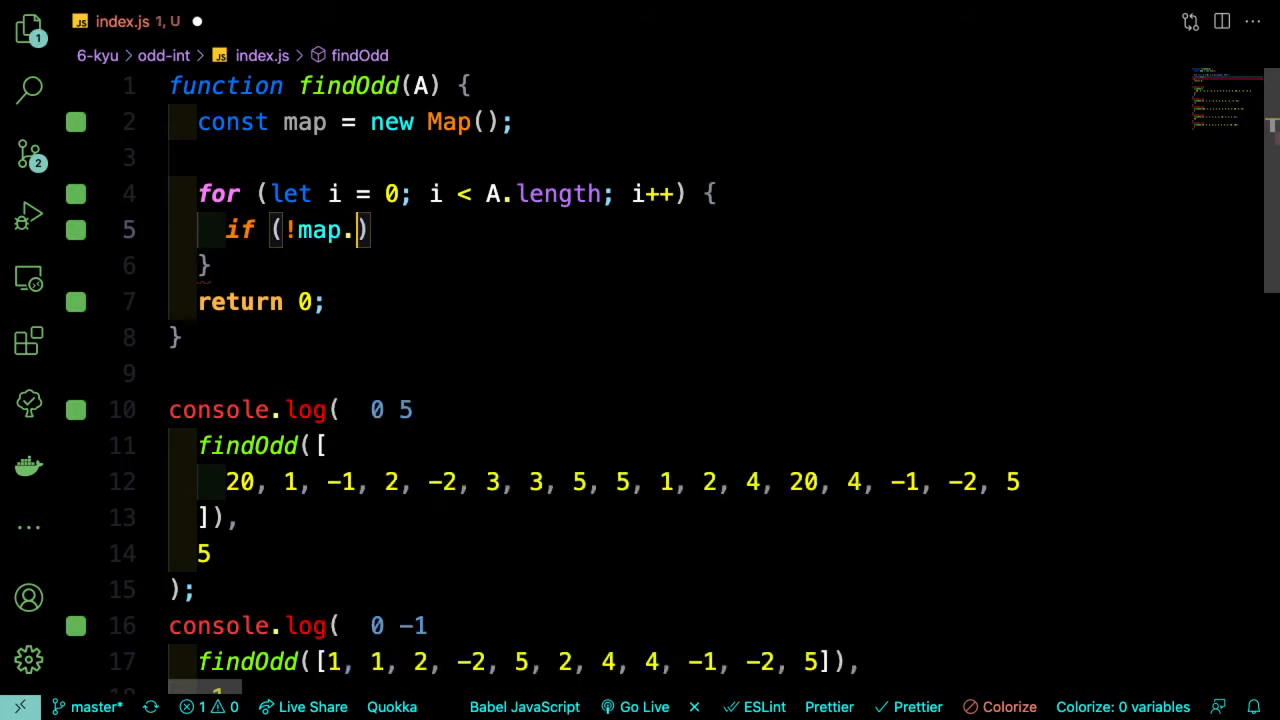
{"action": "type", "text": "has(A"}
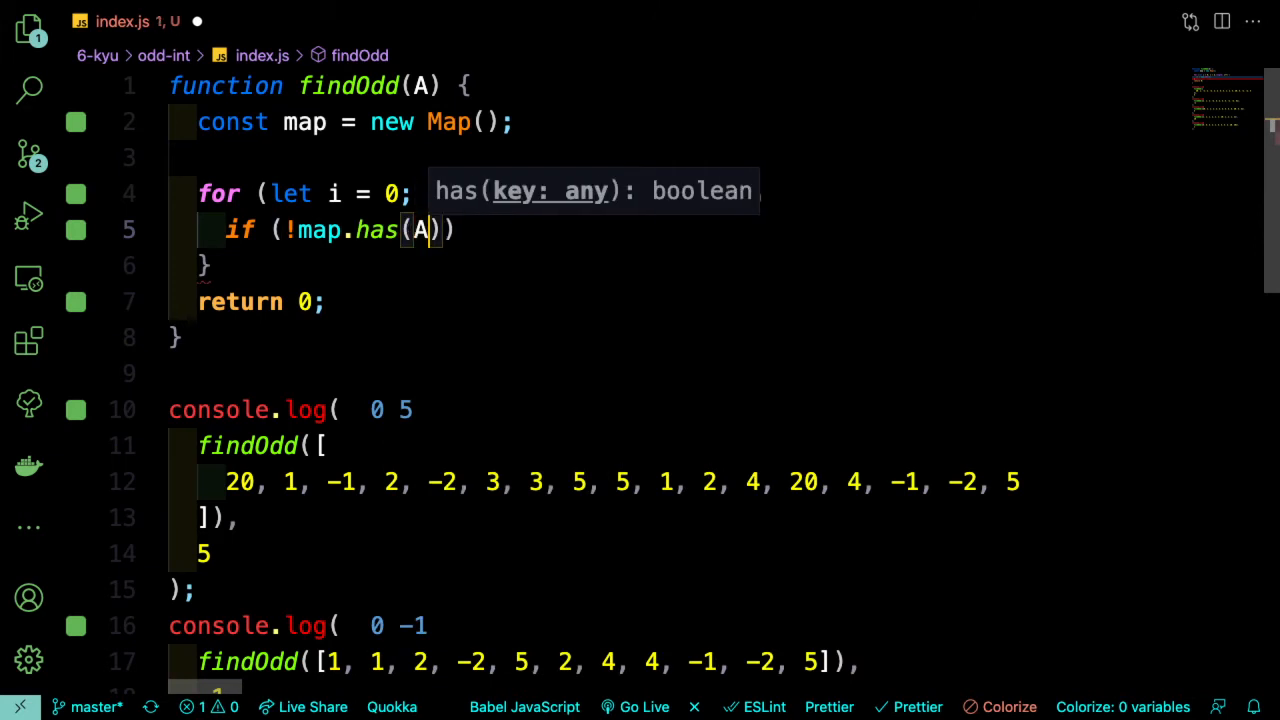
{"action": "type", "text": "[i"}
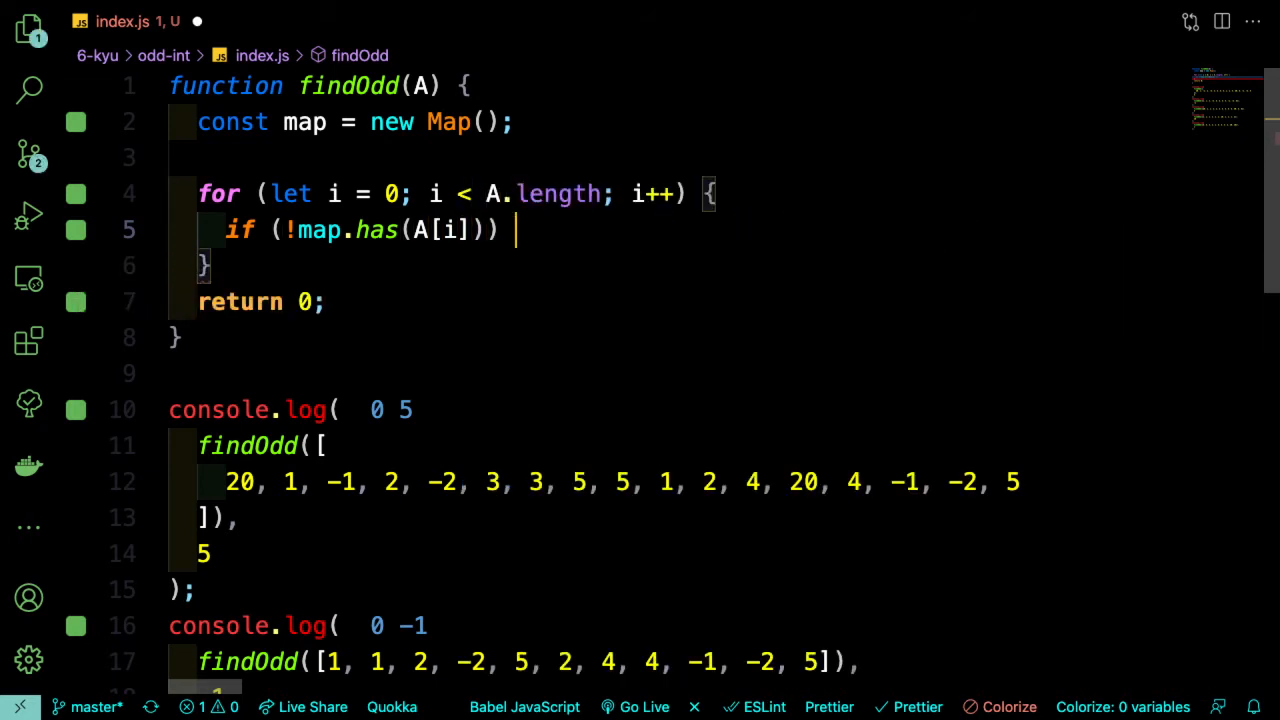
{"action": "type", "text": "map.set("}
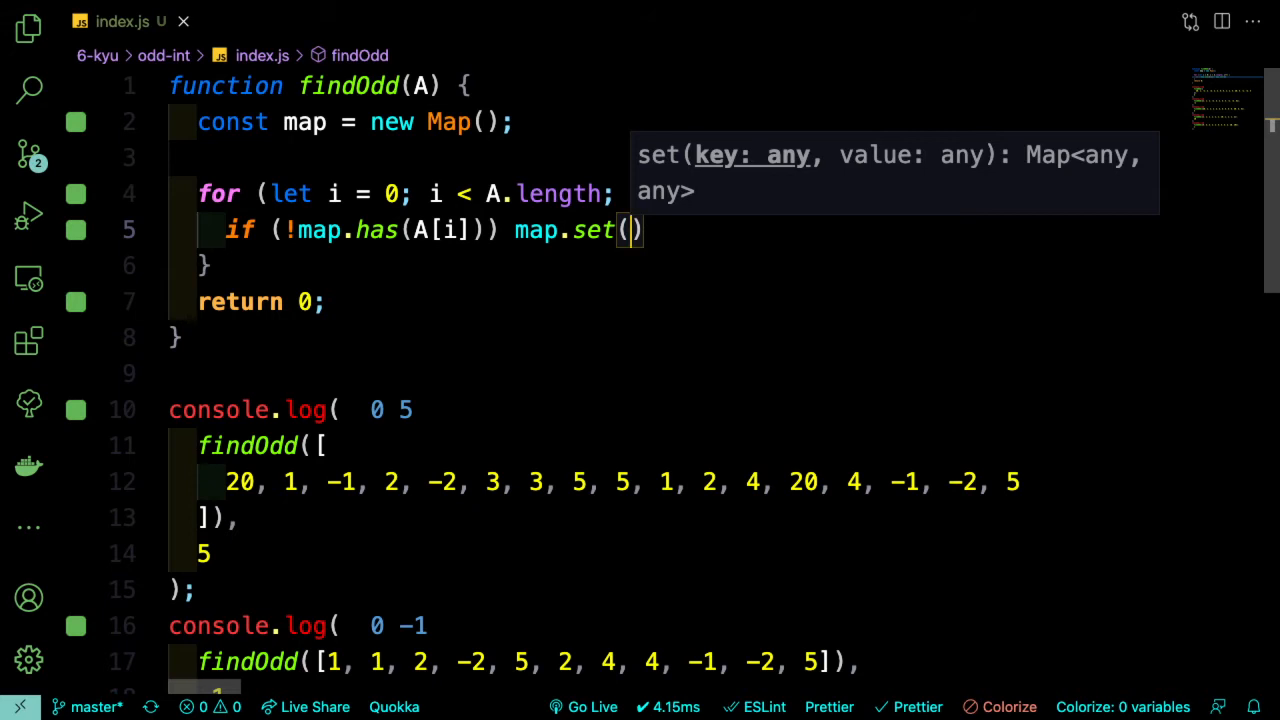
{"action": "type", "text": "A[i]"}
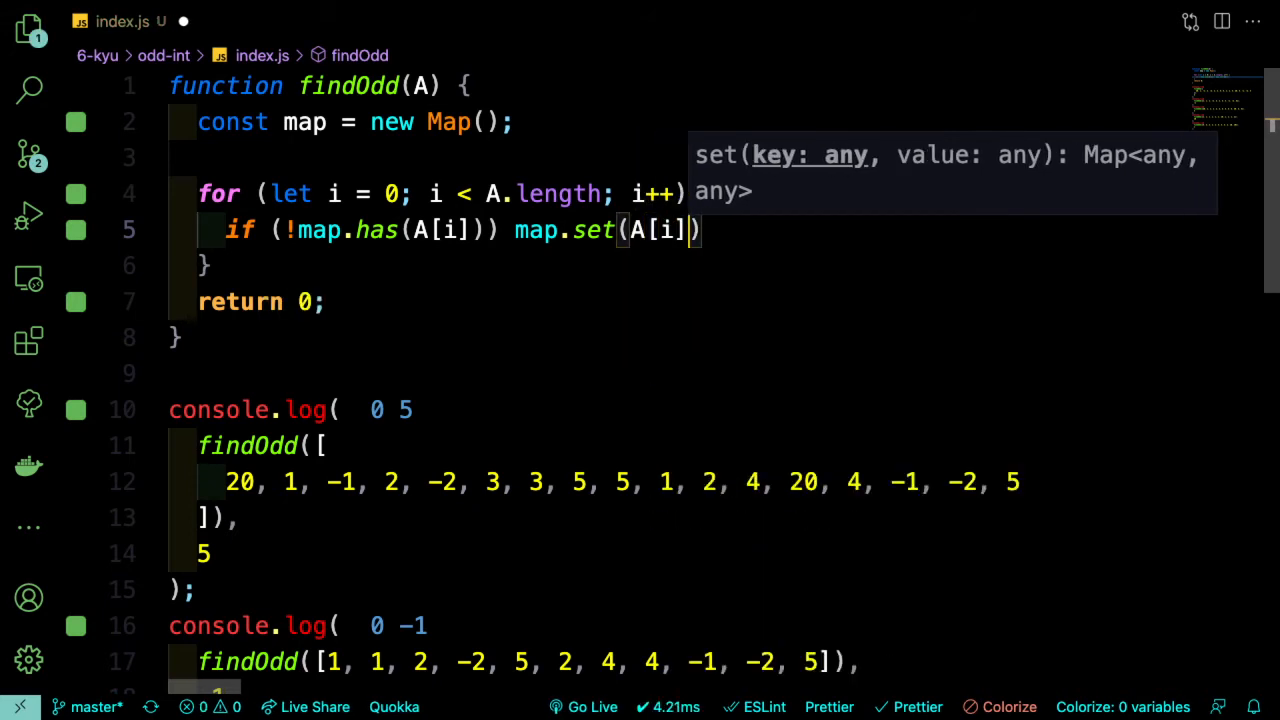
{"action": "type", "text": ", 1"}
{"action": "type", "text": "else"}
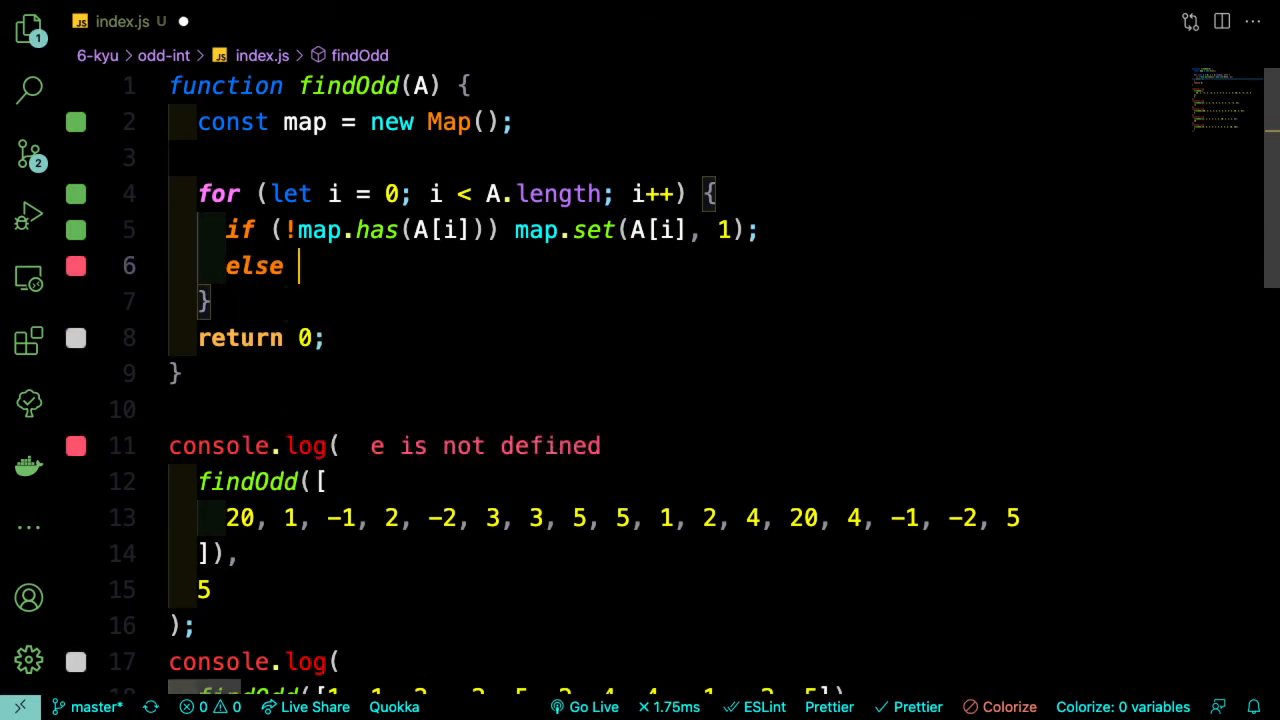
- Fill the else block with map.set(A[i], map.get(A[i]) + 1)
{"action": "type", "text": "{"}
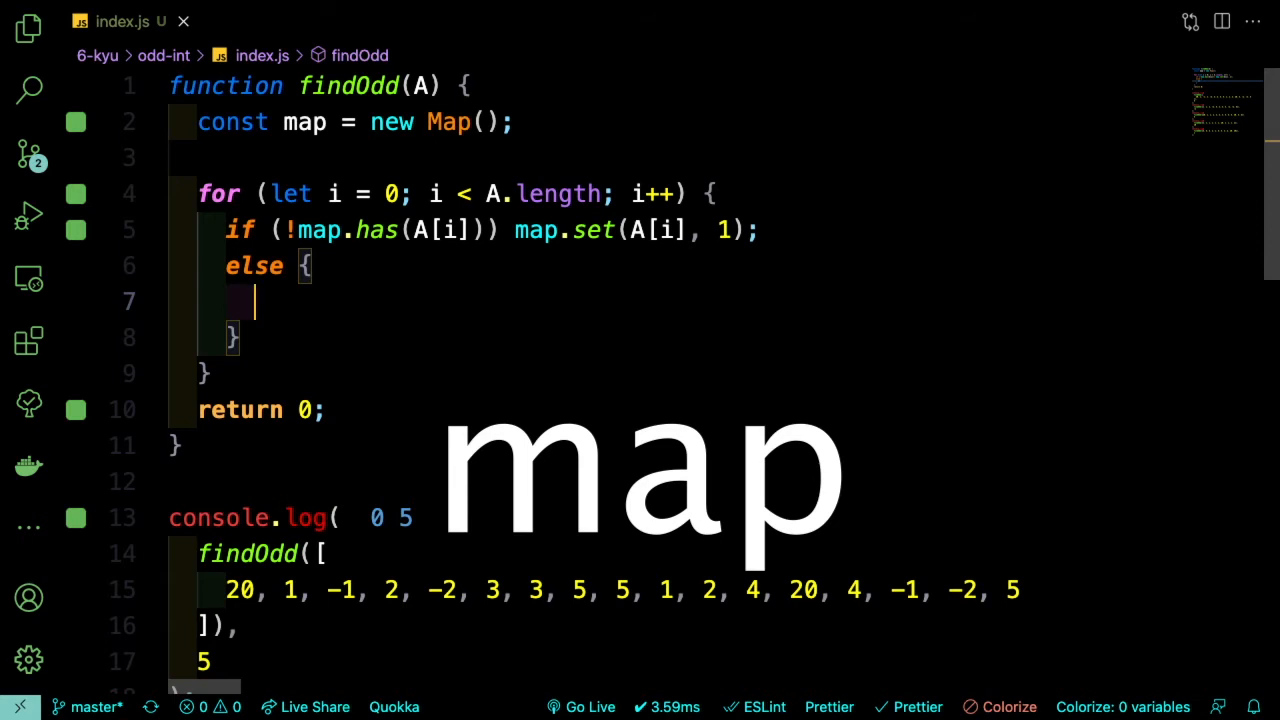
{"action": "type", "text": "map"}
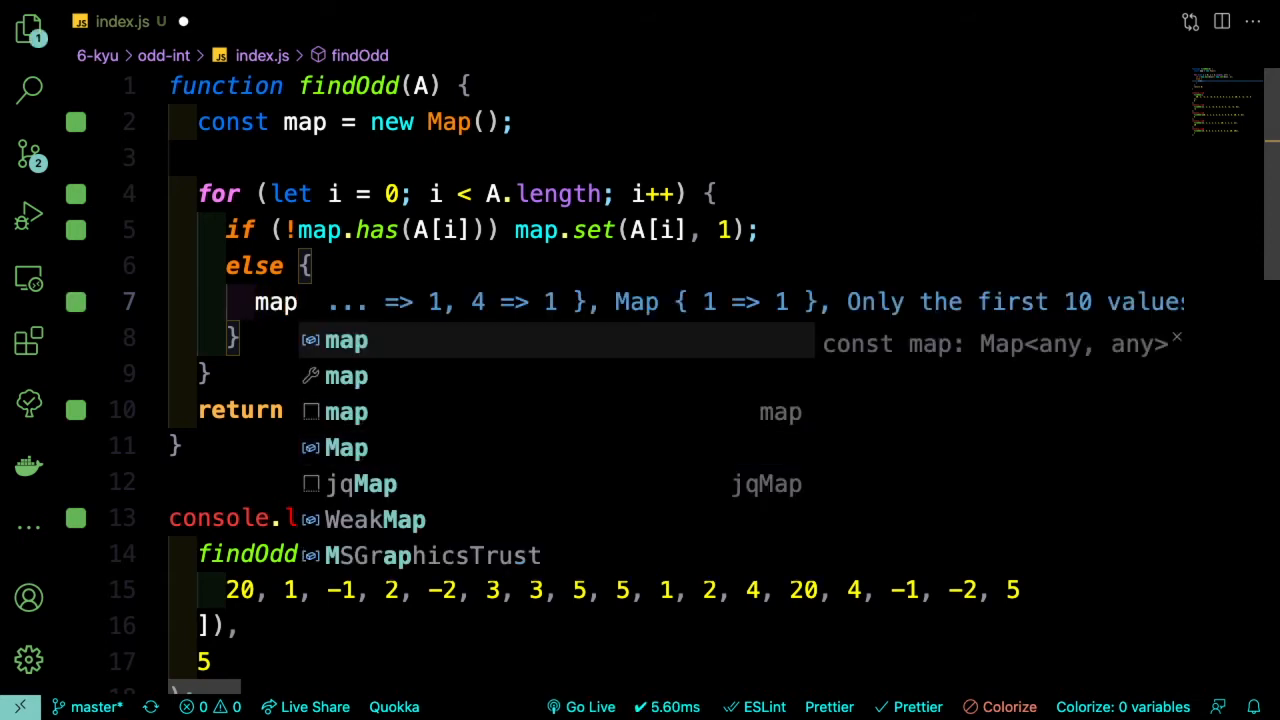
{"action": "type", "text": "."}
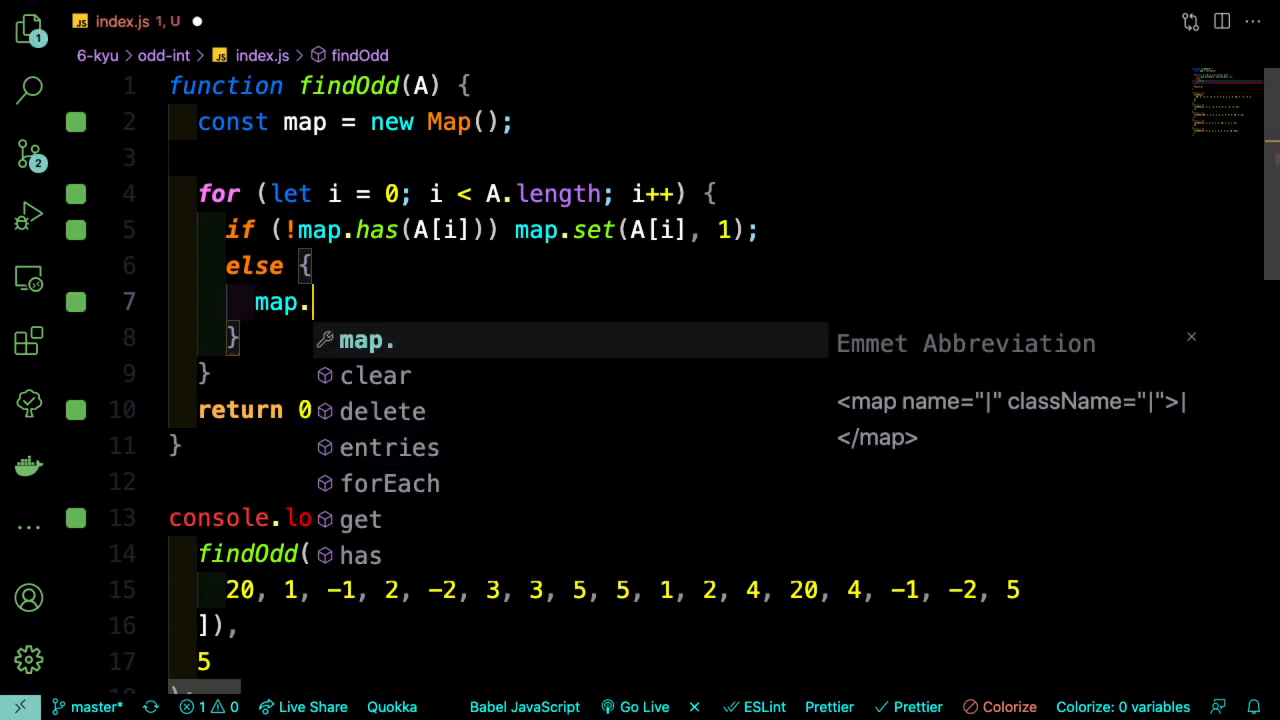
{"action": "type", "text": "set(A"}
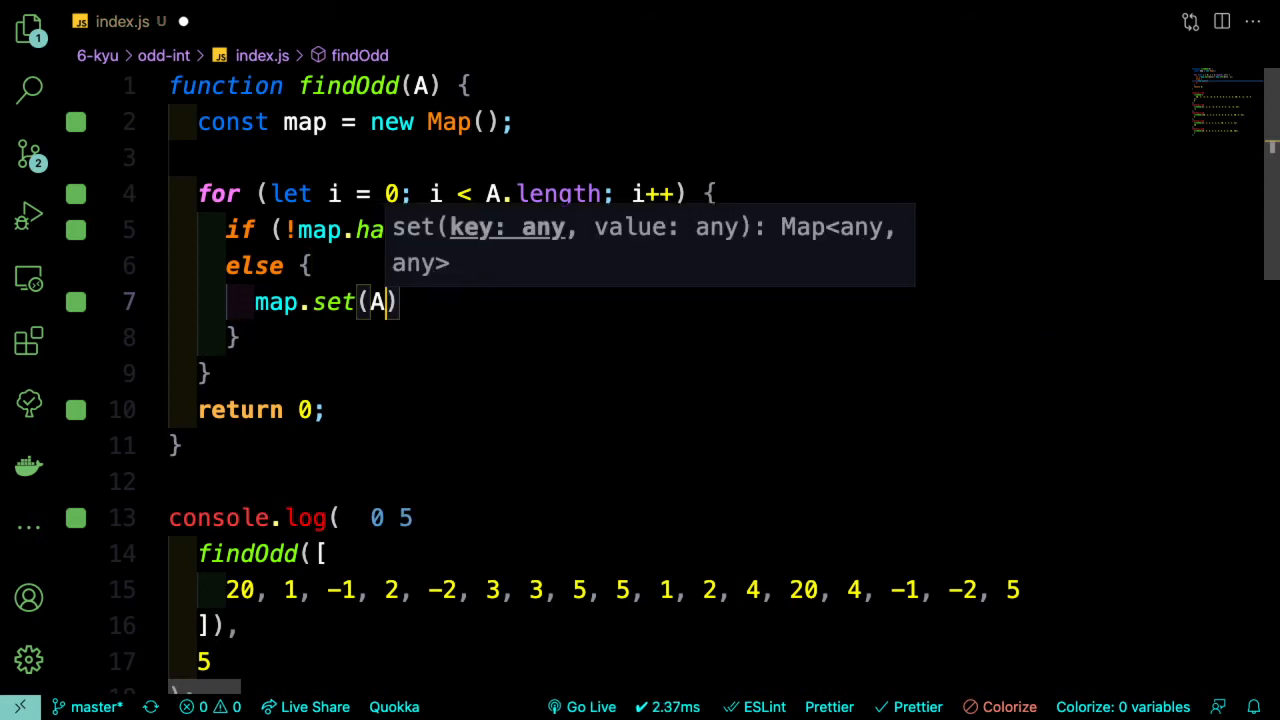
{"action": "type", "text": "[i]"}
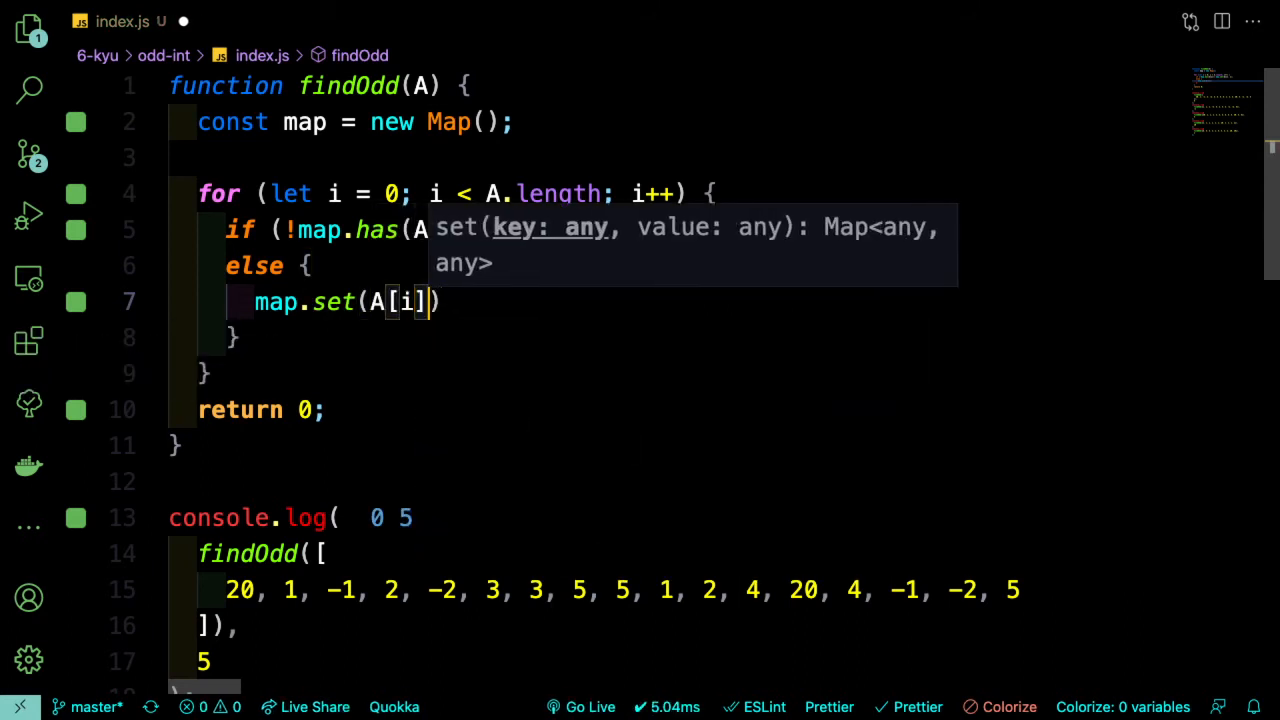
{"action": "type", "text": ","}
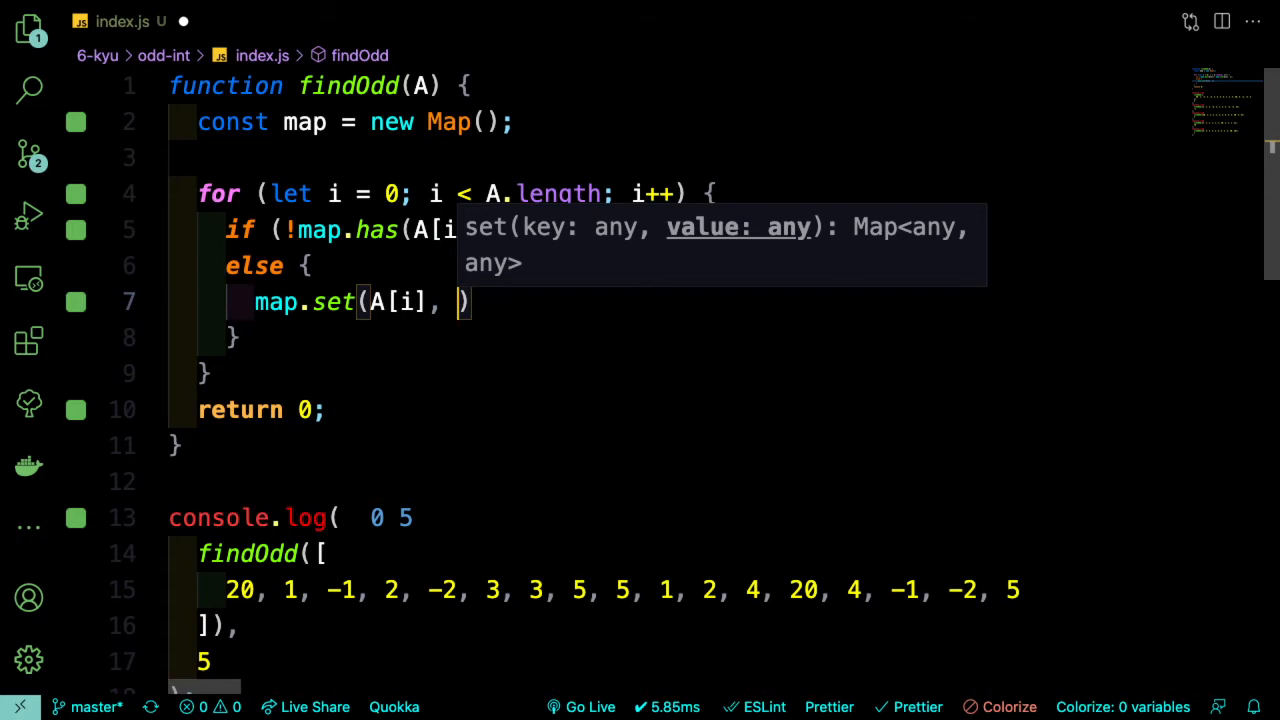
{"action": "type", "text": "map.get(A[i"}
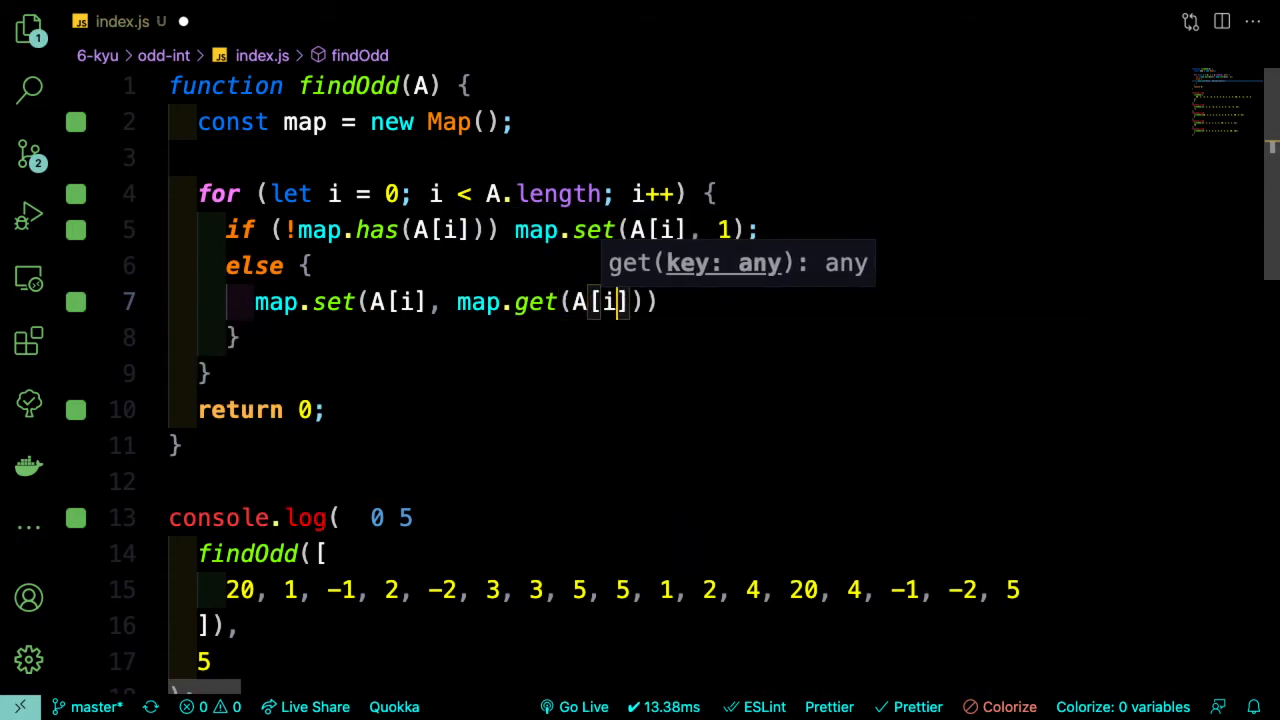
{"action": "type", "text": "+ 1"}
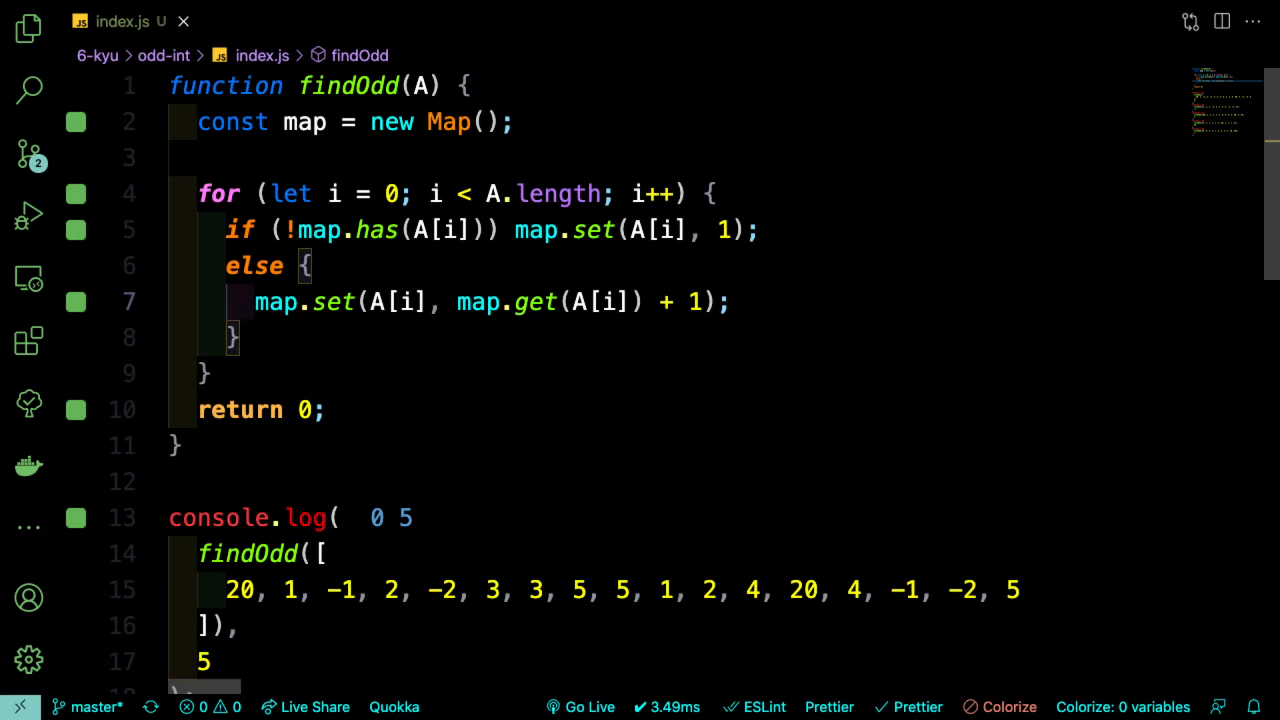
{"action": "left_click", "coordinate": [730, 301]}
{"action": "type", "text": "for (let "}
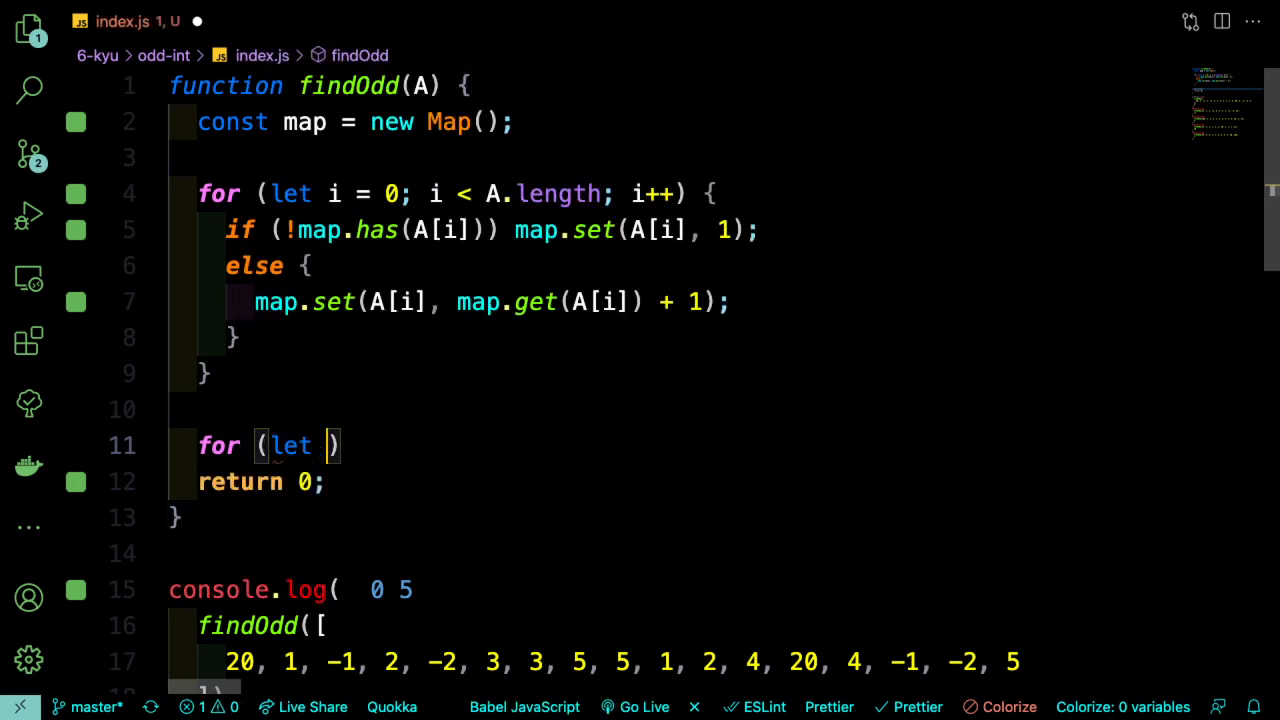
- Add a second loop for (let [key, value] of map) containing an empty if
{"action": "type", "text": "["}
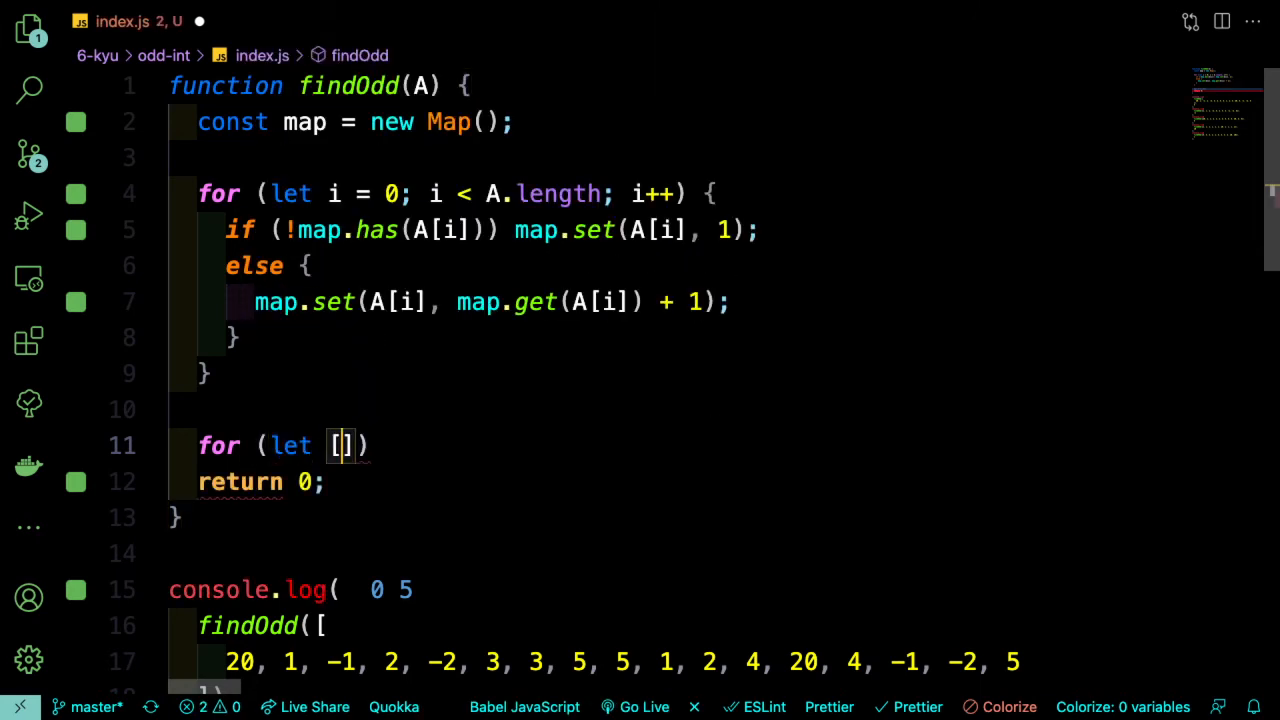
{"action": "type", "text": "key, value"}
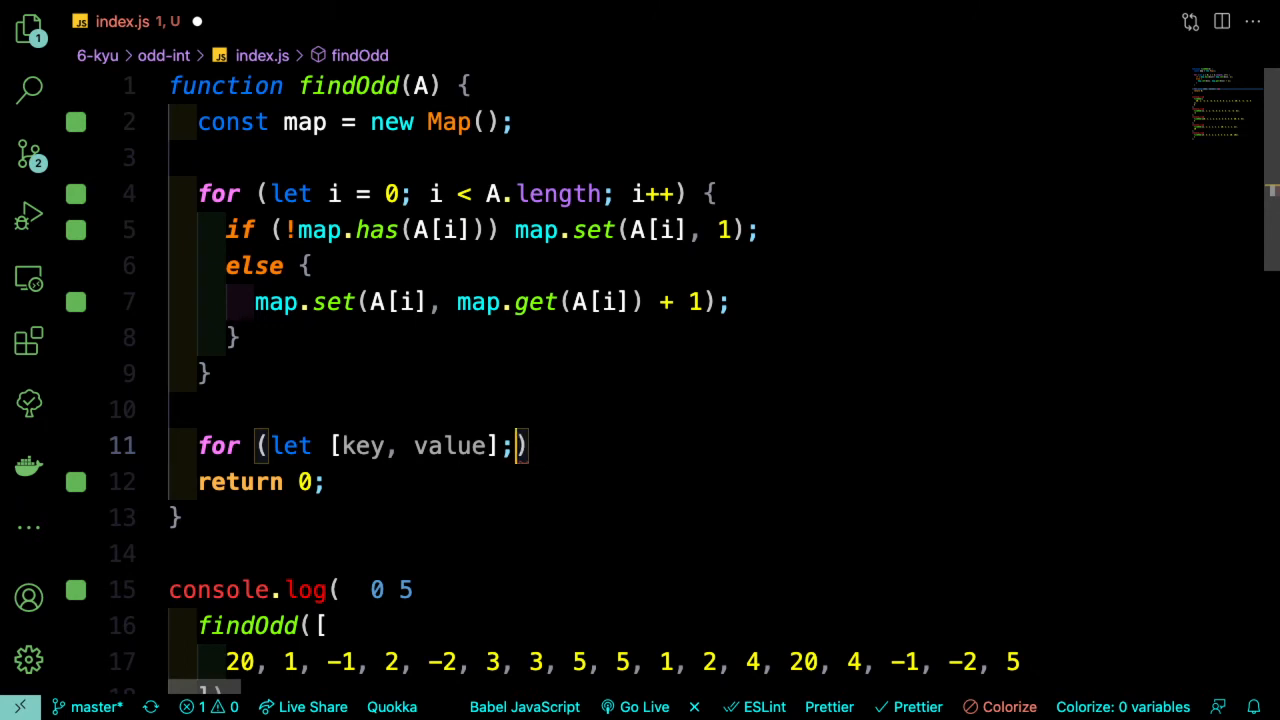
{"action": "type", "text": "of"}
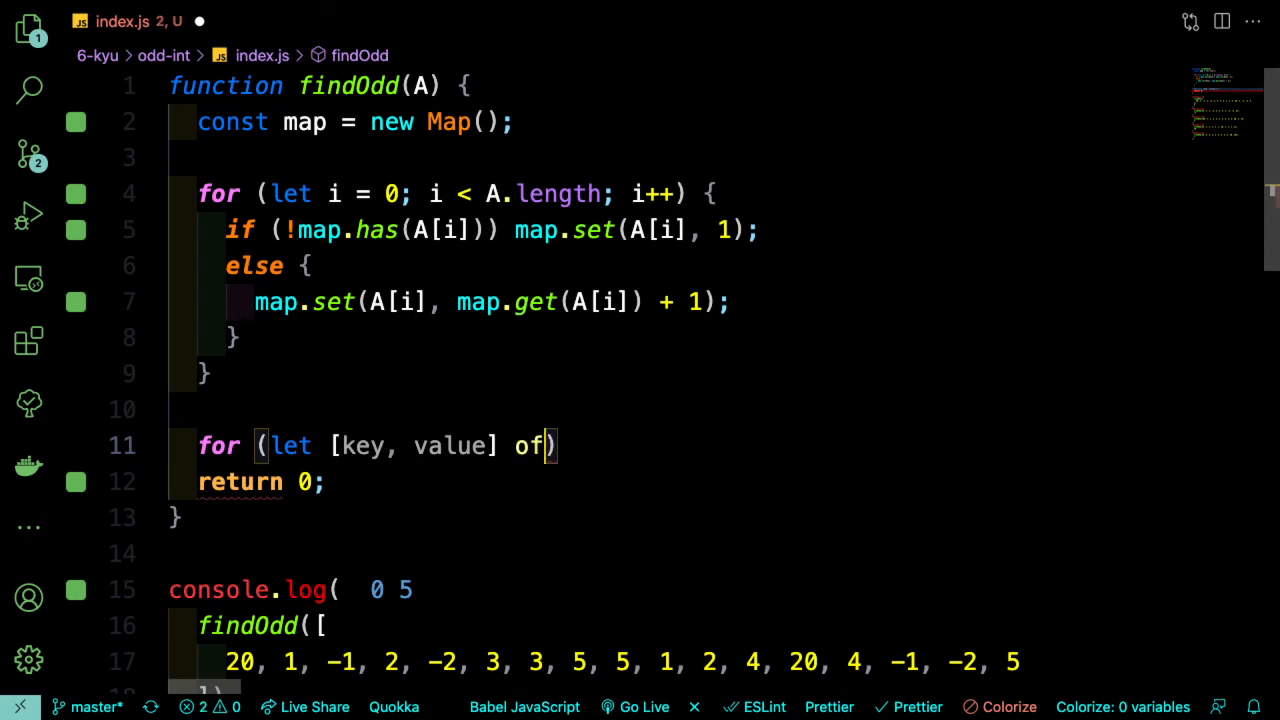
{"action": "type", "text": "map"}
{"action": "type", "text": "if ("}
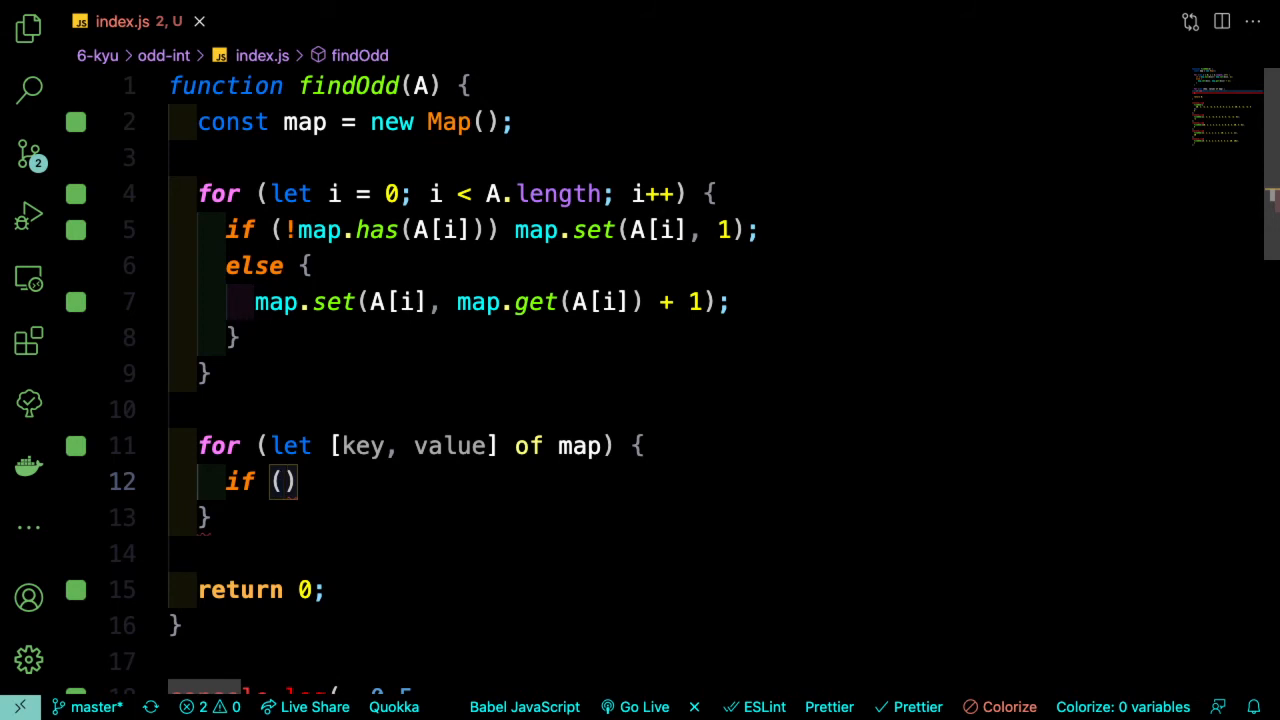
- Write if (value % 2 !== 0) return key; so the first test outputs 5
{"action": "type", "text": "value %"}
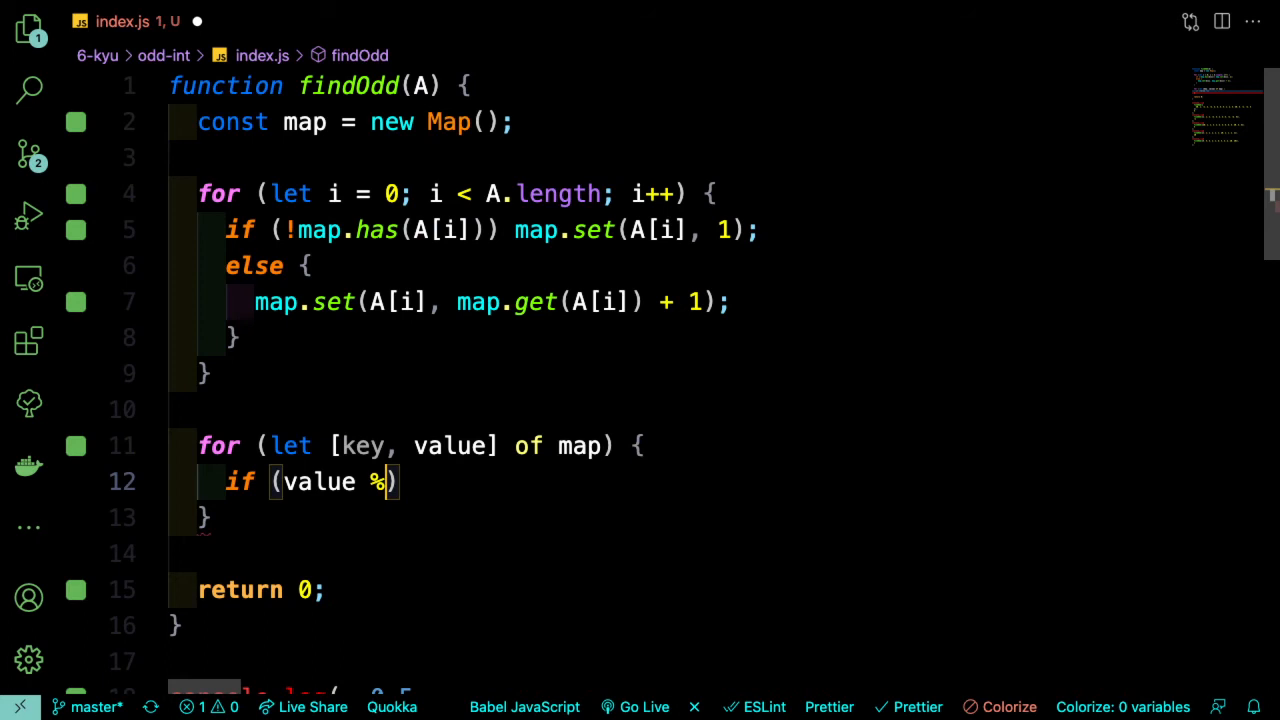
{"action": "type", "text": "2 !== 0"}
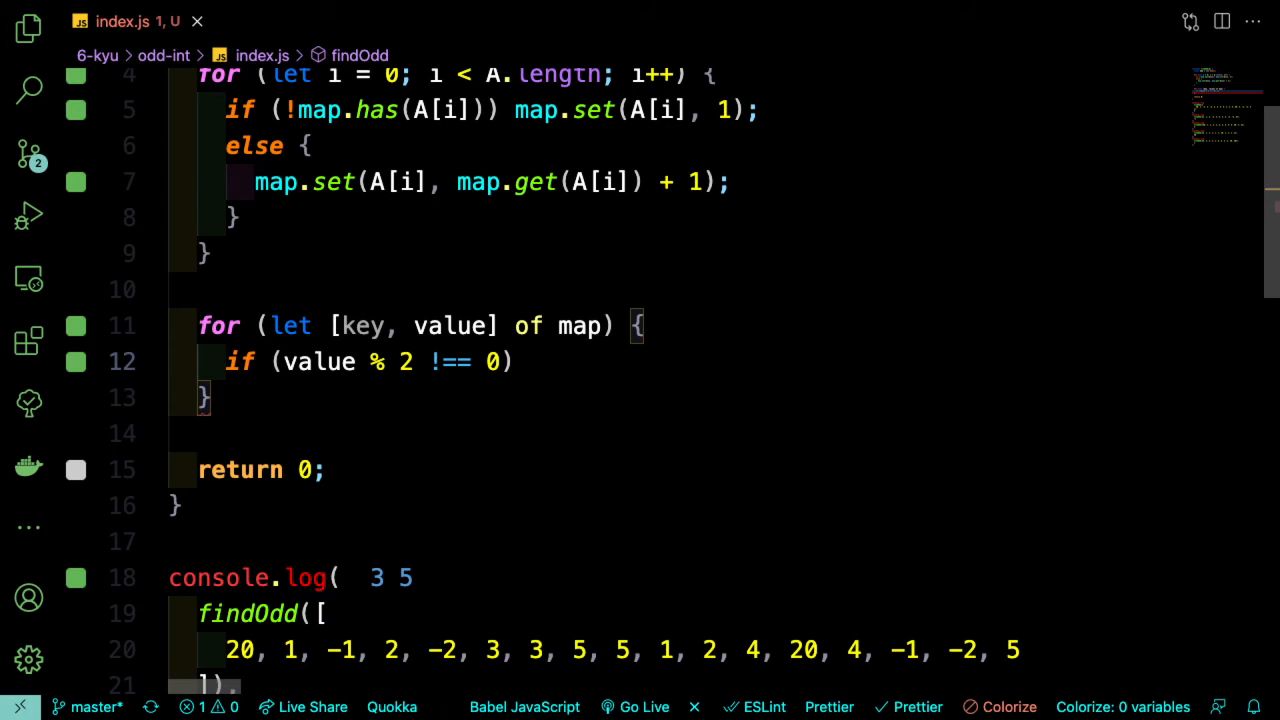
{"action": "type", "text": "retu"}
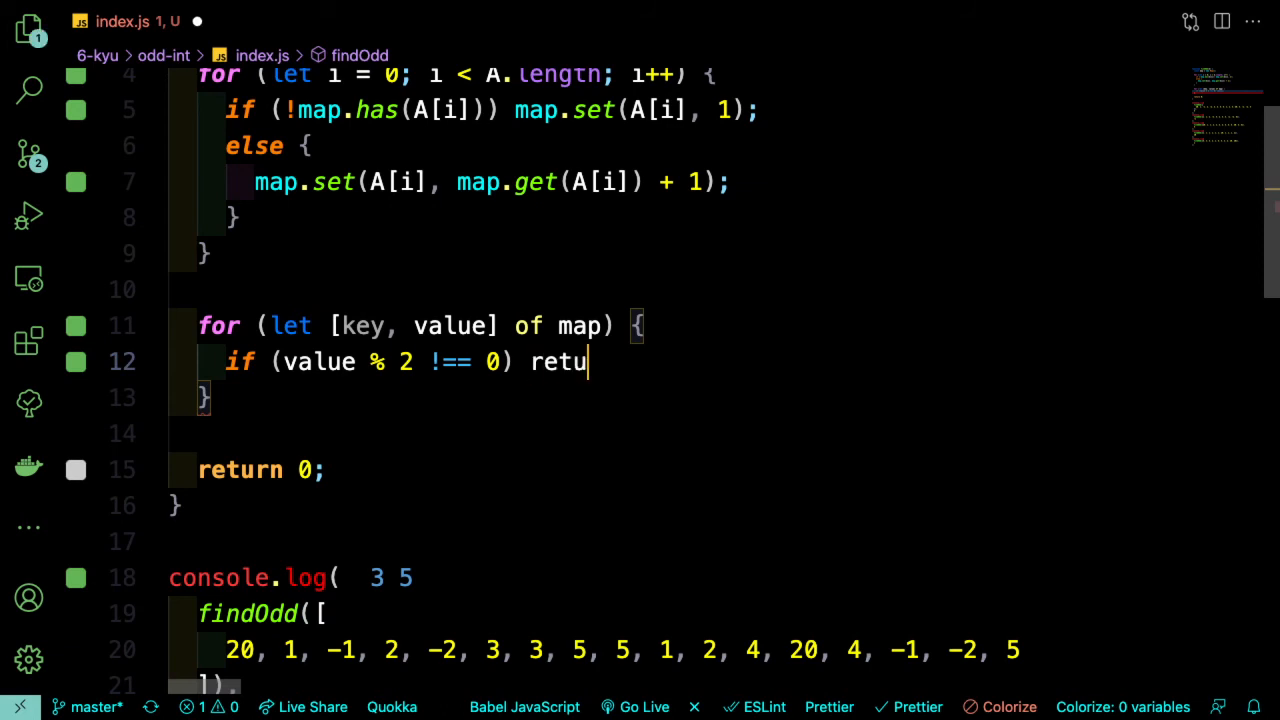
{"action": "type", "text": "rn k"}
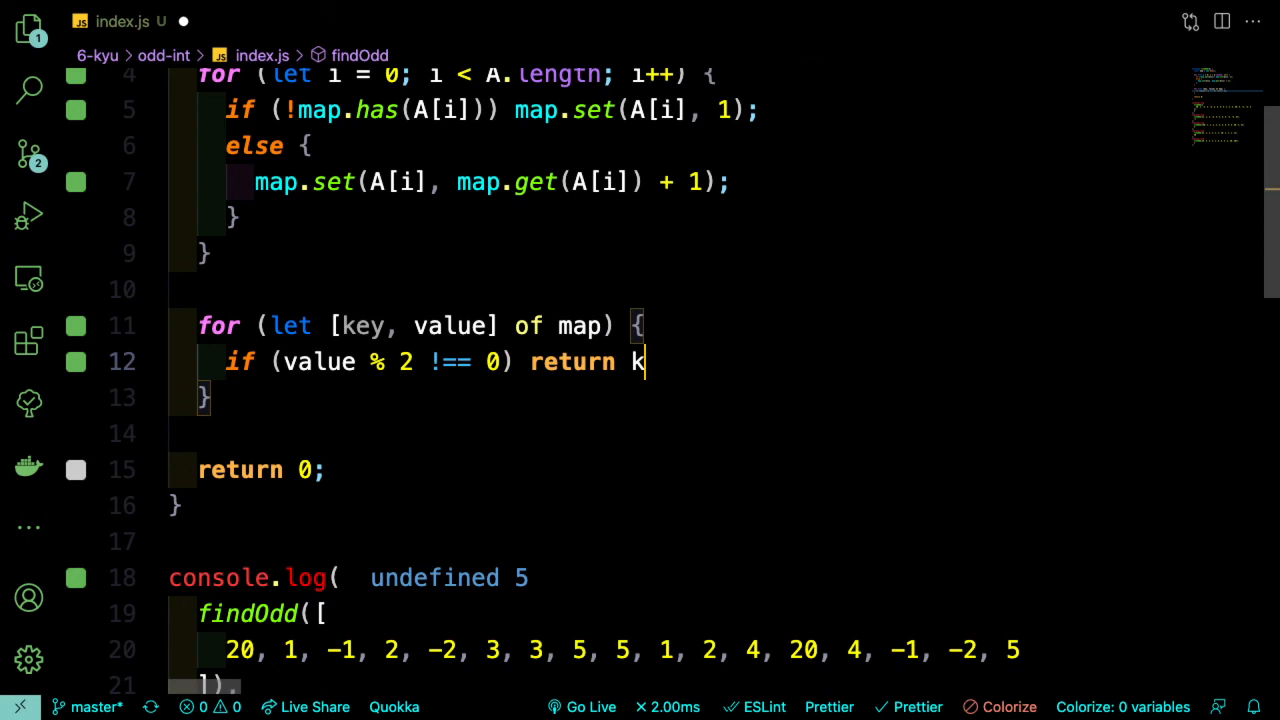
{"action": "type", "text": "ey;"}
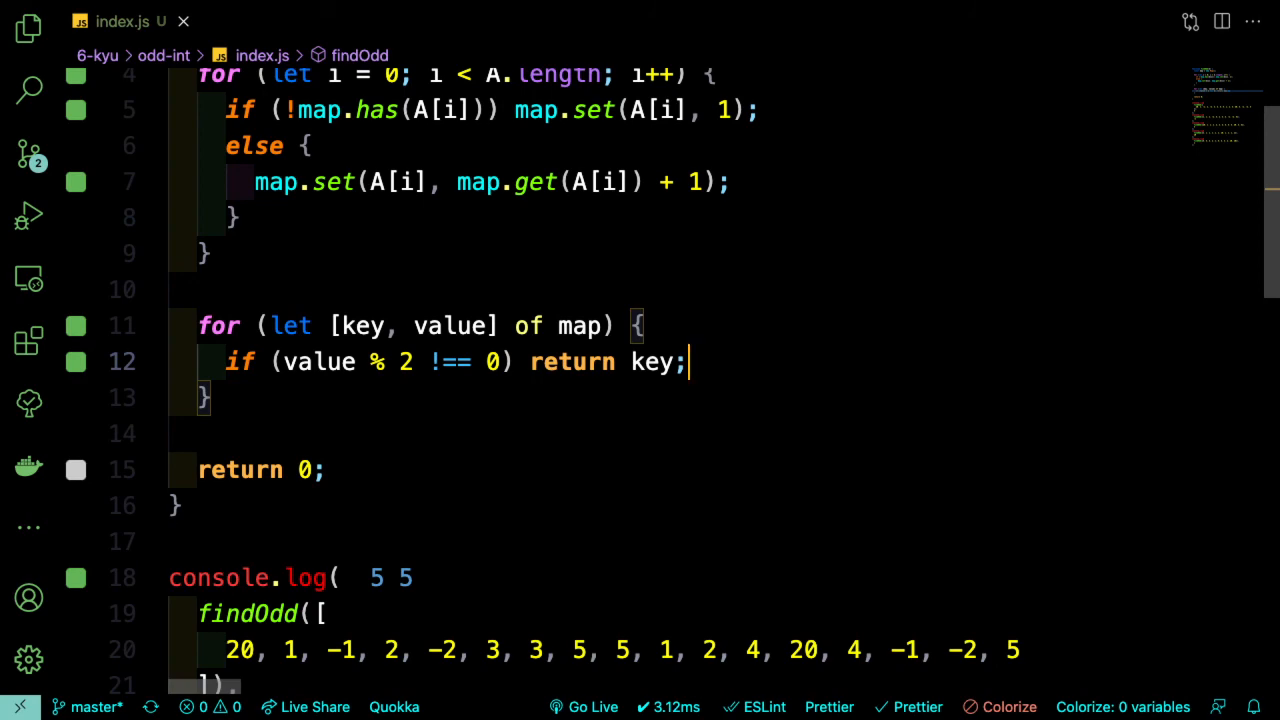
{"action": "scroll", "scroll_direction": "down", "scroll_amount": 3}
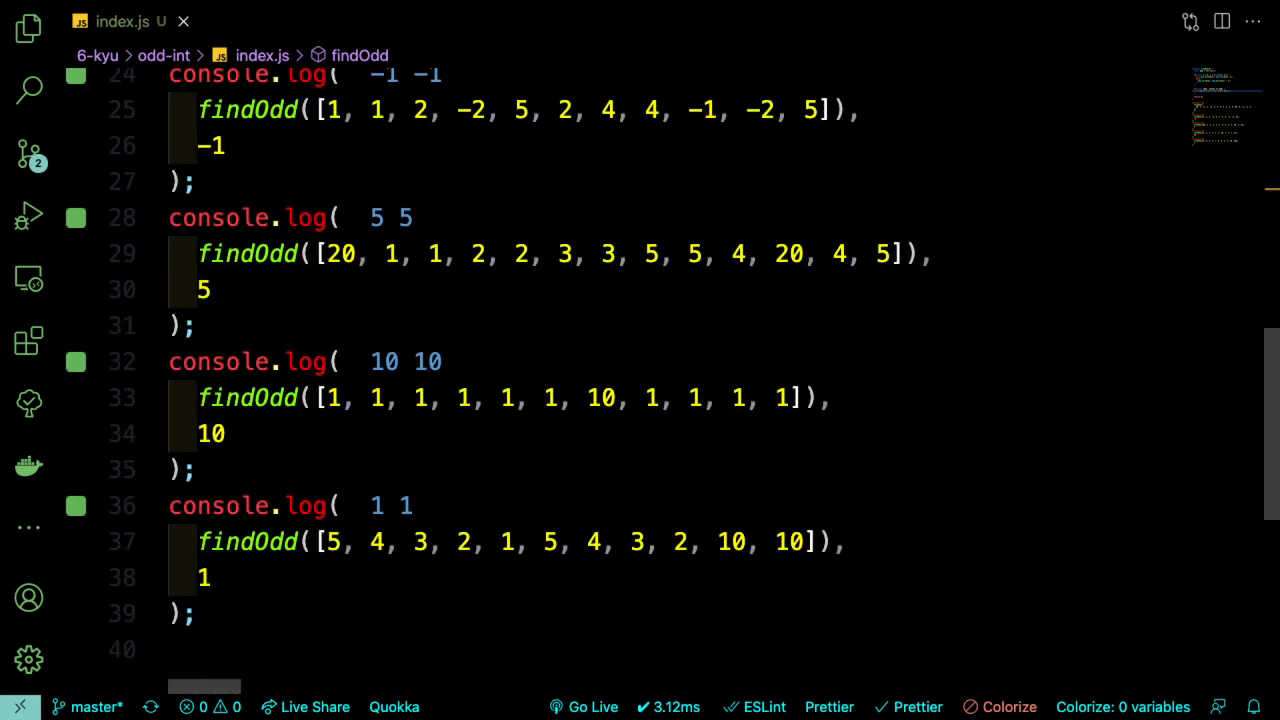
{"action": "scroll", "scroll_direction": "up", "scroll_amount": 3}
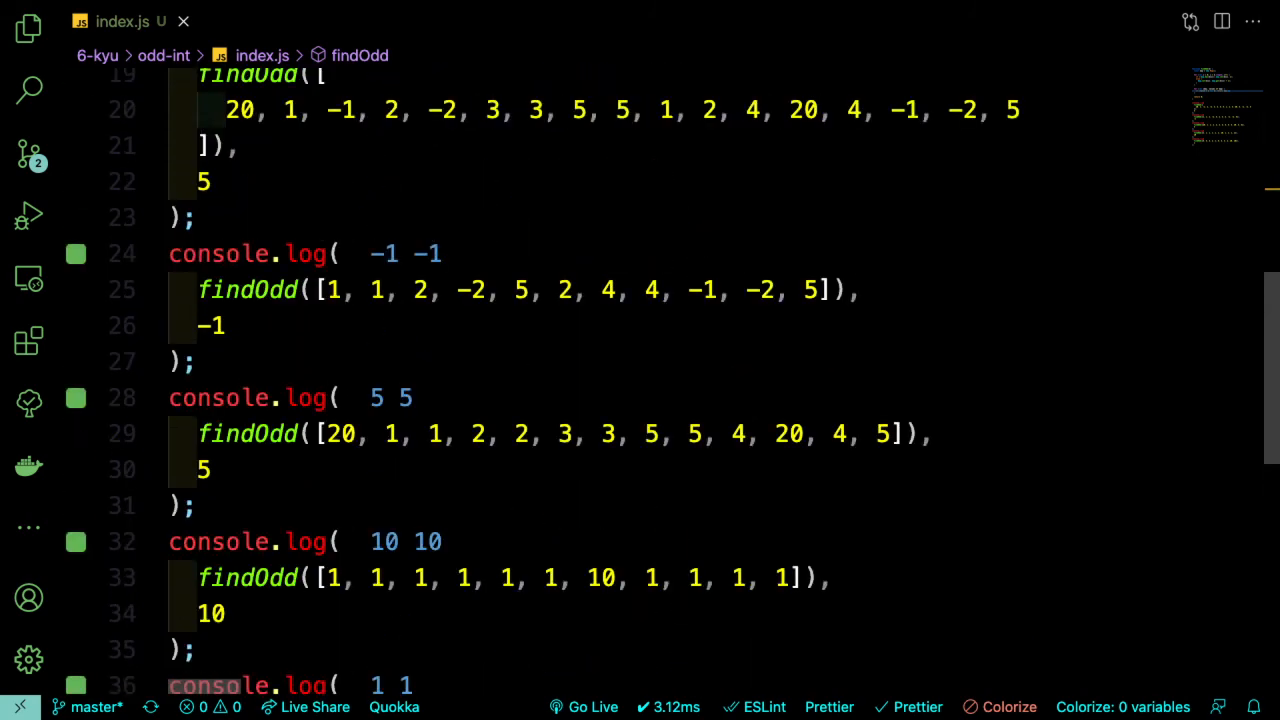